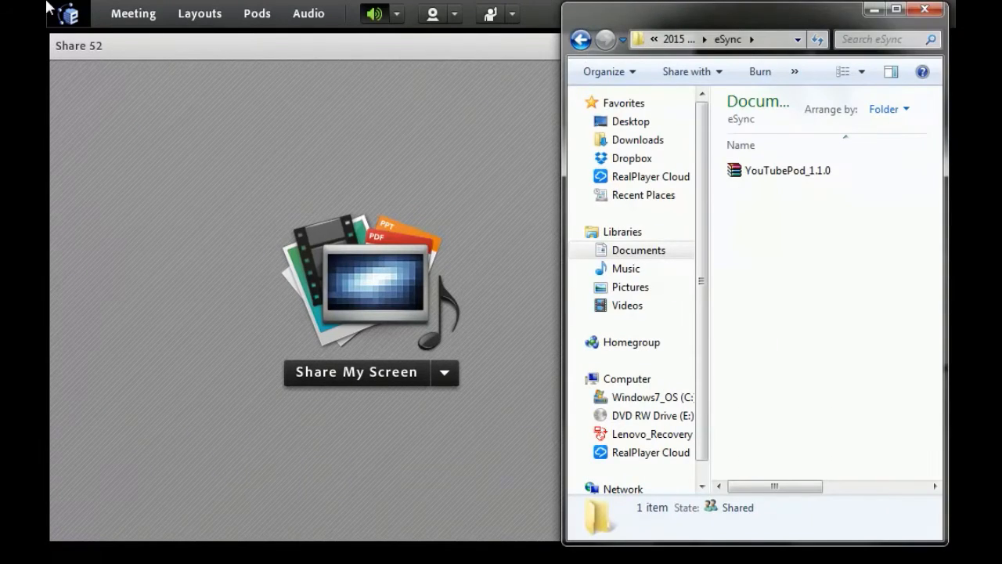
- Load YouTubePod_1.1.0.zip into the empty share pod to show the YouTube search screen
left_click(786, 169)
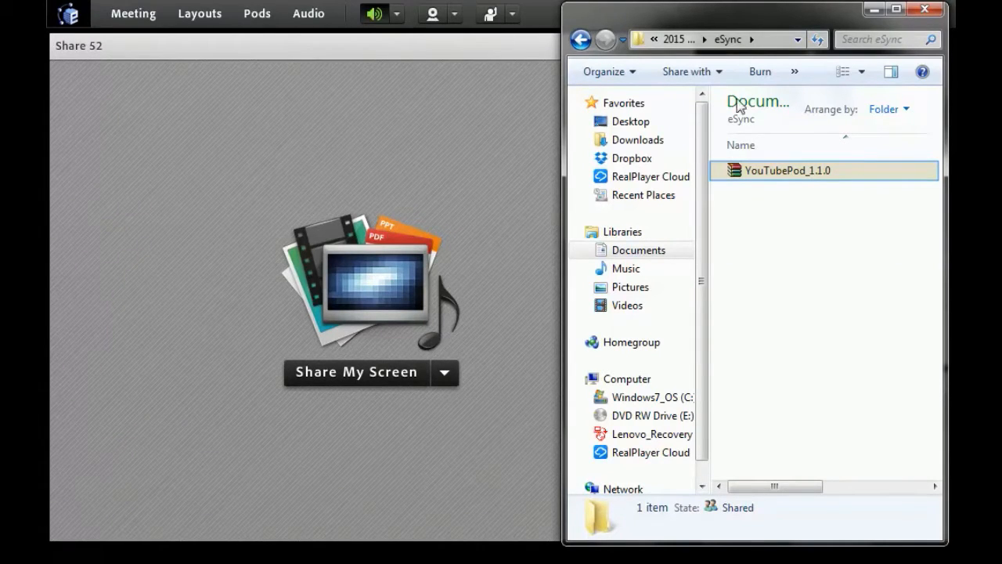
left_click(786, 169)
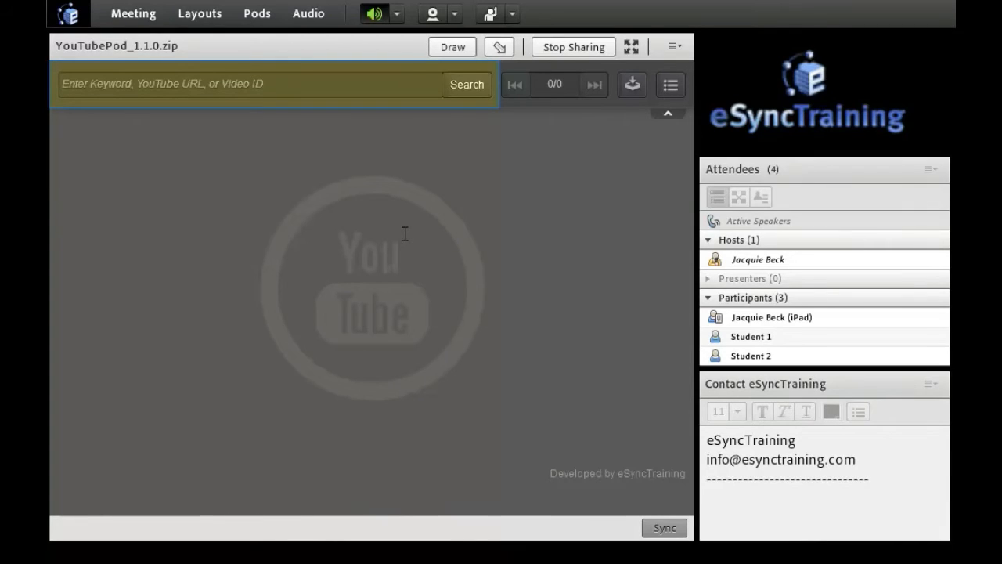
mouse_move(108, 157)
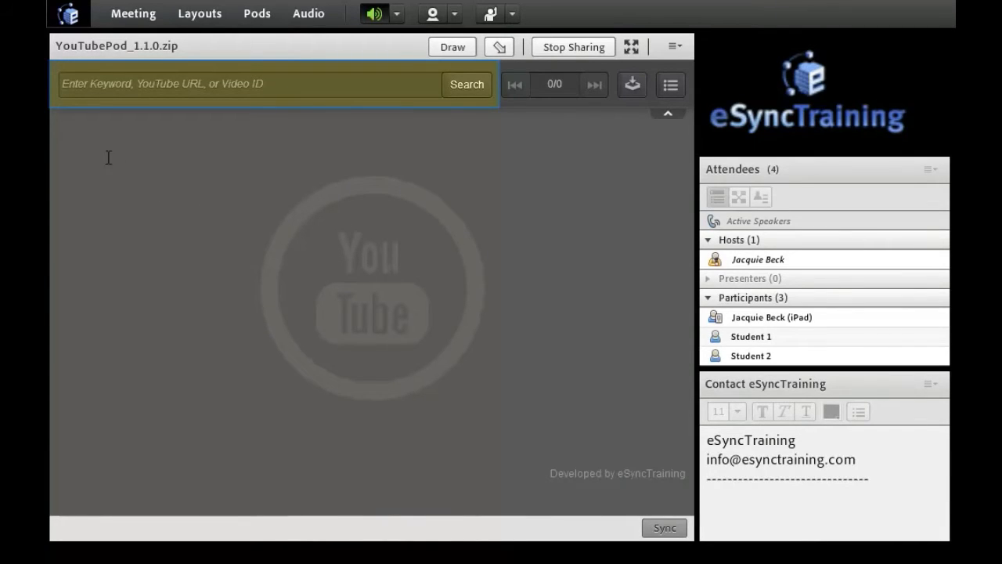
- Search the YouTube pod for 'Adobe Connect' to list matching videos
type("Adobe Connect")
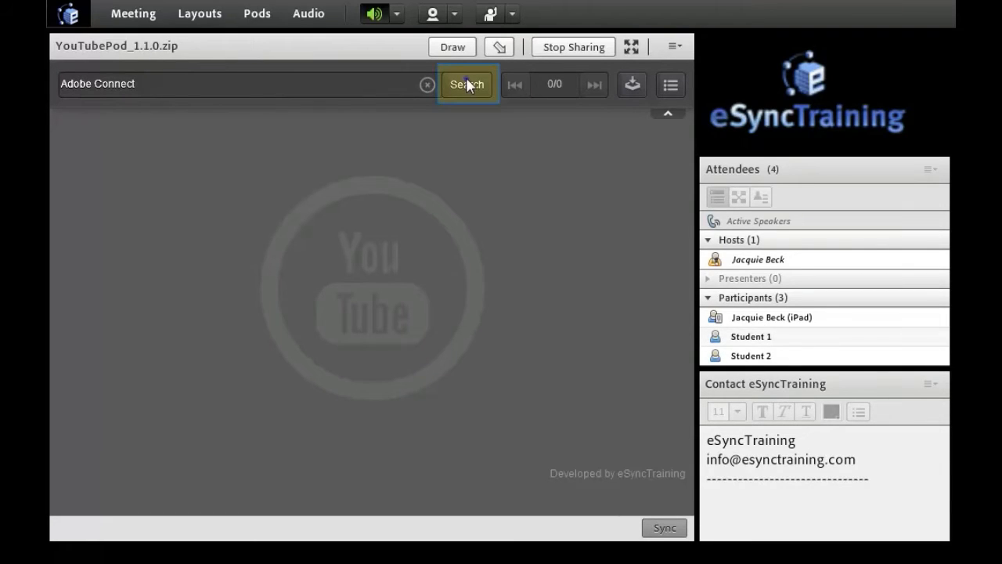
left_click(466, 85)
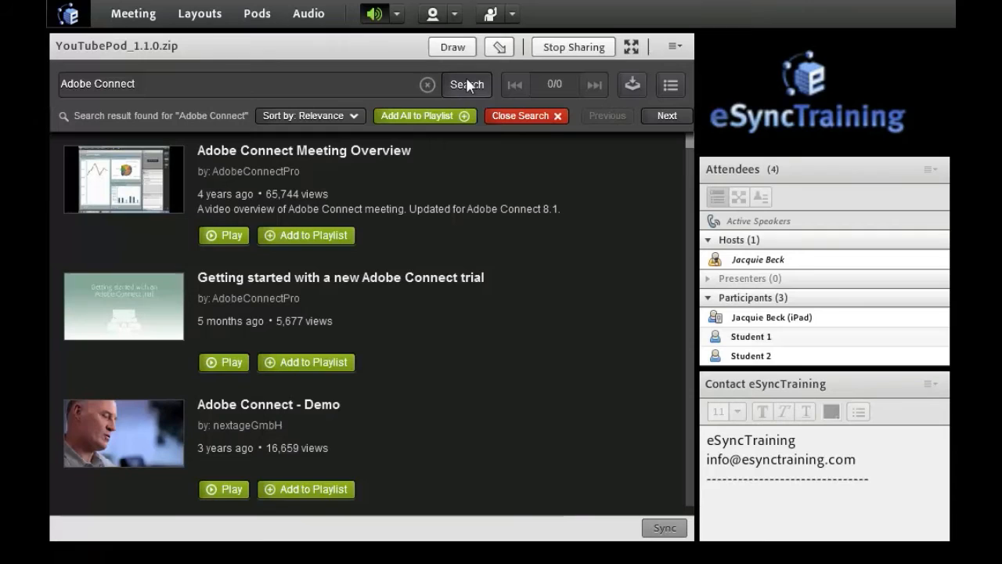
mouse_move(667, 111)
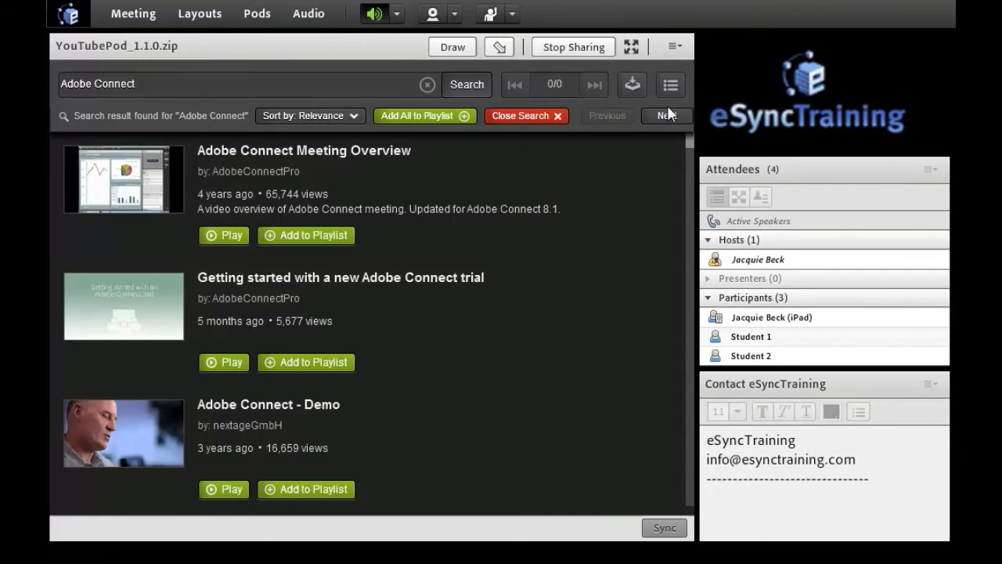
- Add the 'Adobe Connect - Demo' video to the playlist so it starts caching
scroll("down", 3)
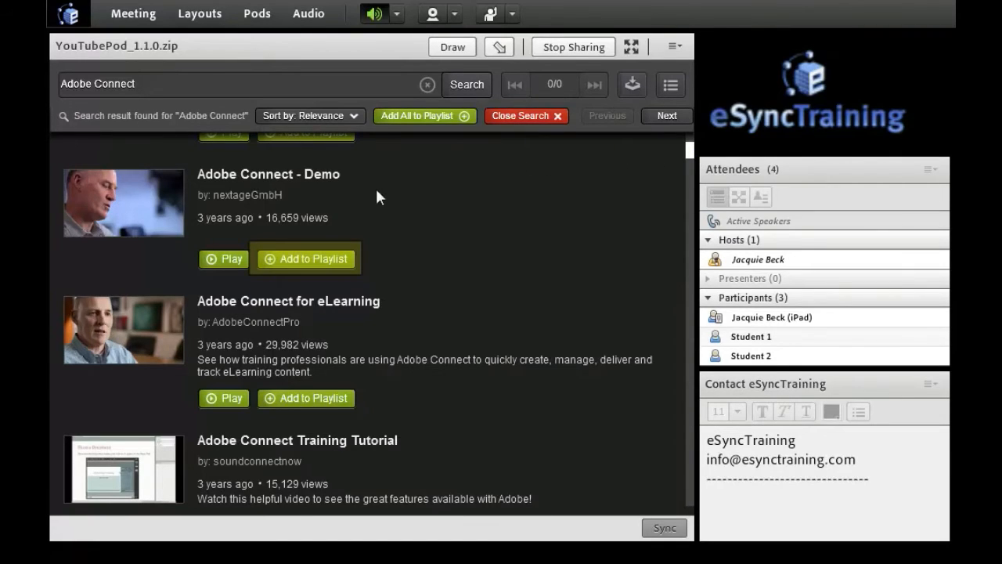
left_click(306, 258)
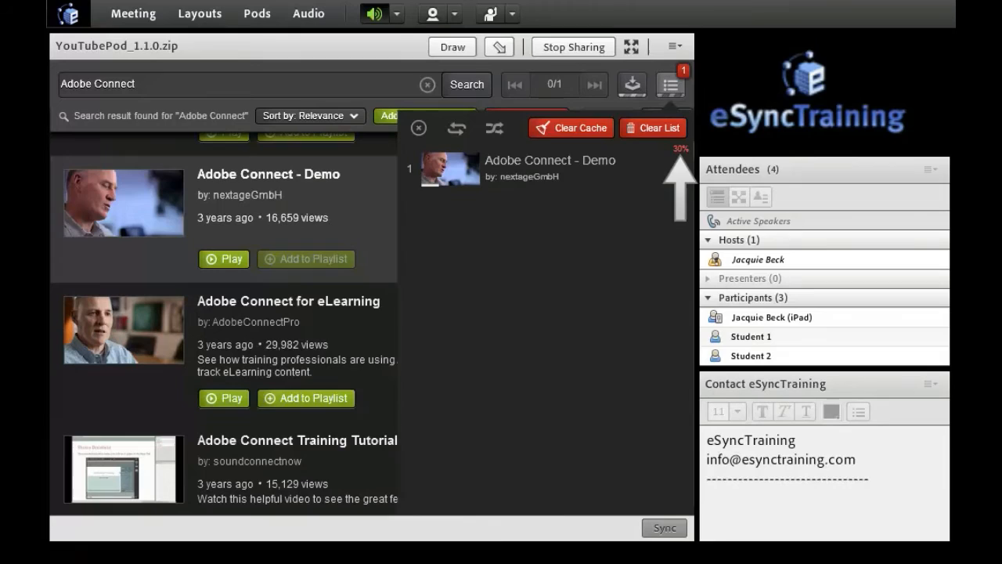
- Hide the playlist, review attendees' cache status (Student 1 and 2 ready), then close the status list
left_click(670, 84)
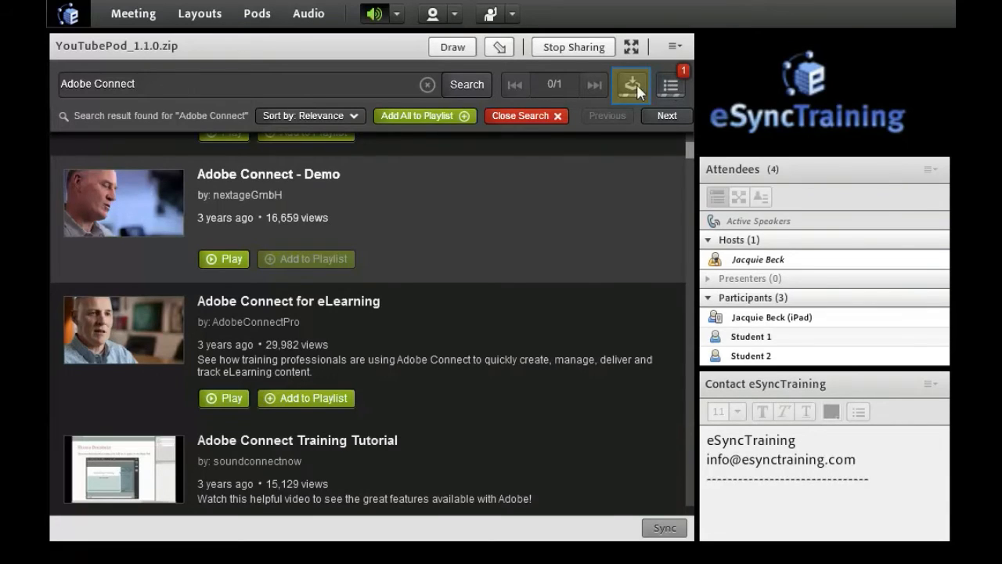
left_click(631, 84)
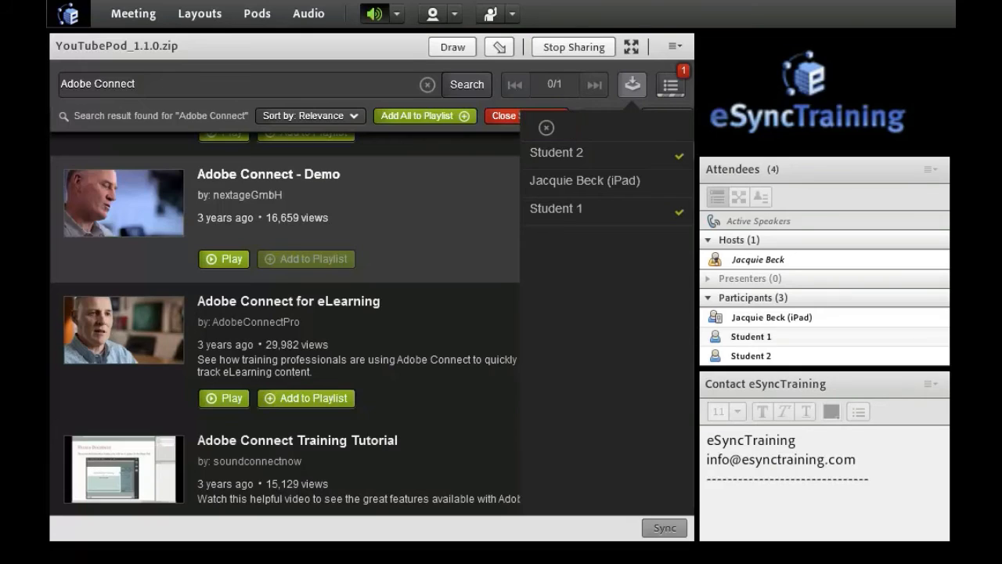
left_click(633, 85)
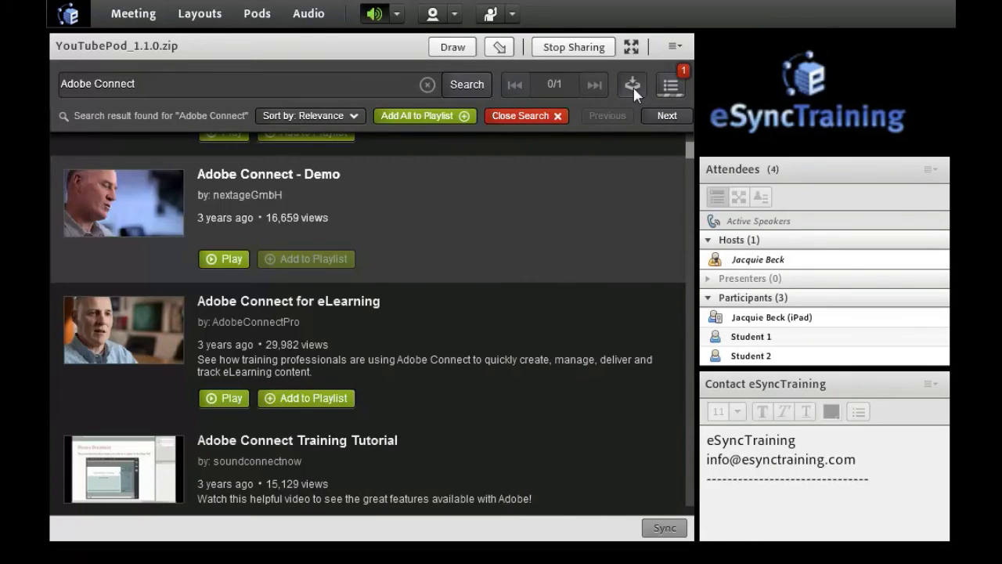